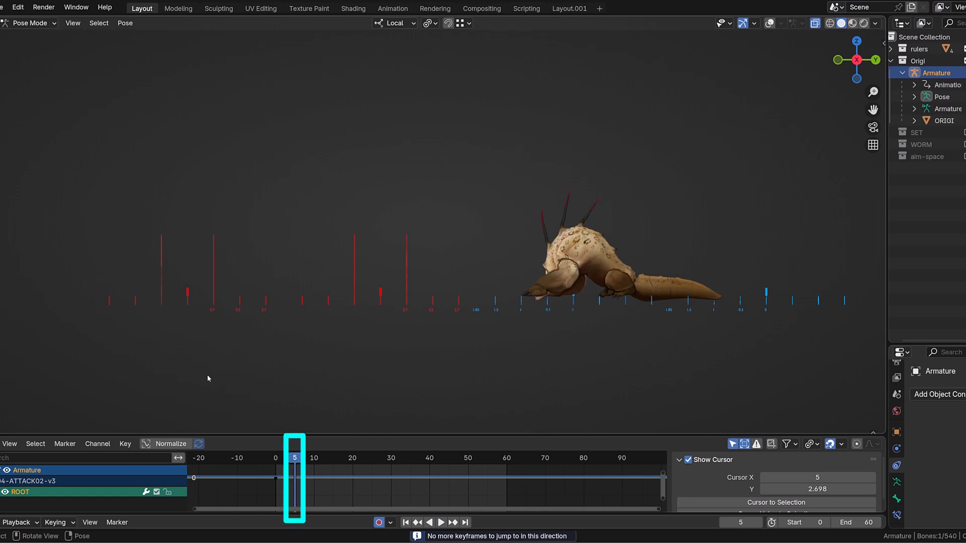
- Scrub the creature's attack animation through frames 5, 21, 43 and 52
left_click(453, 522)
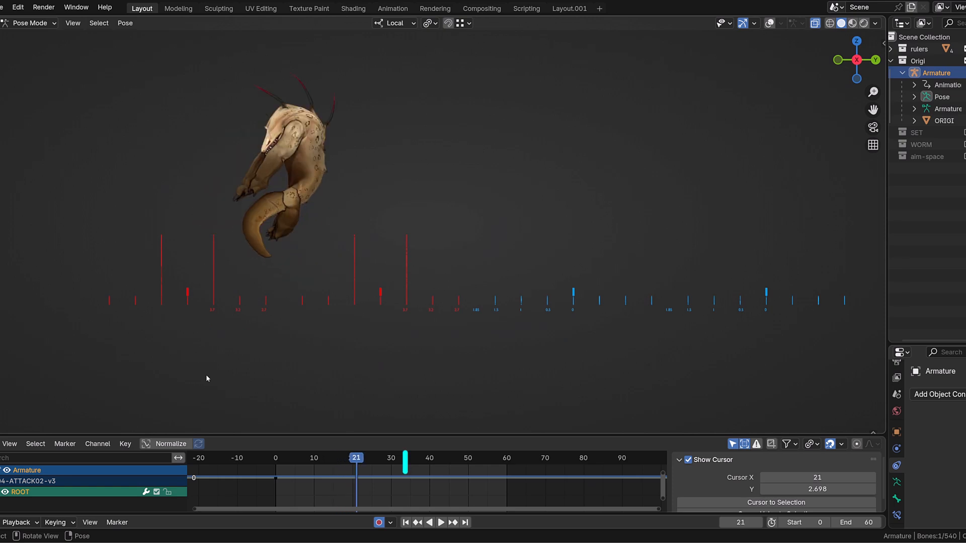
left_click(405, 458)
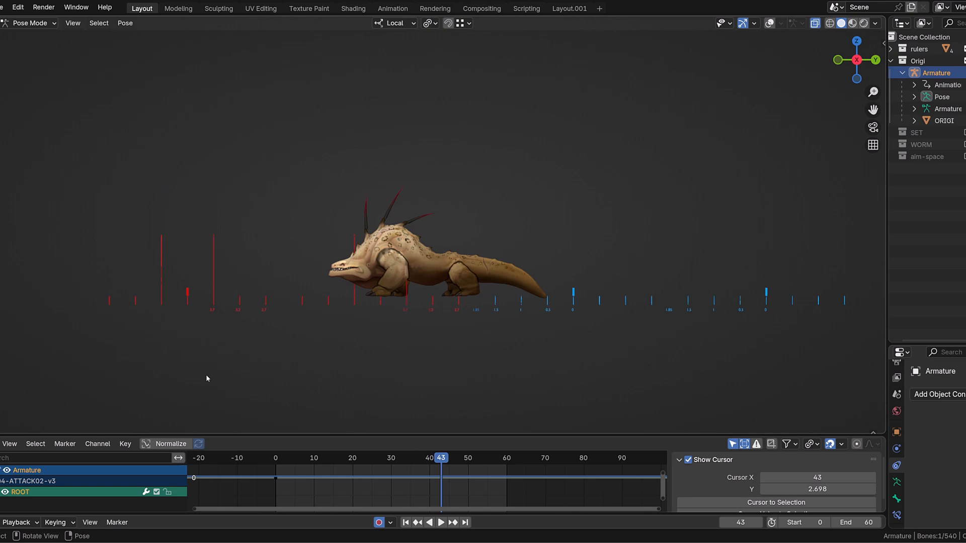
left_click(475, 458)
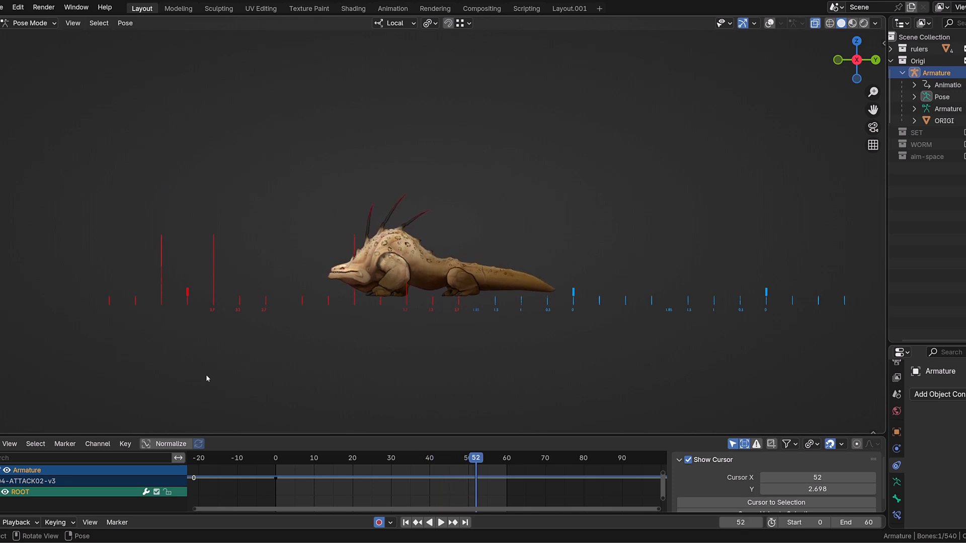
key("Right")
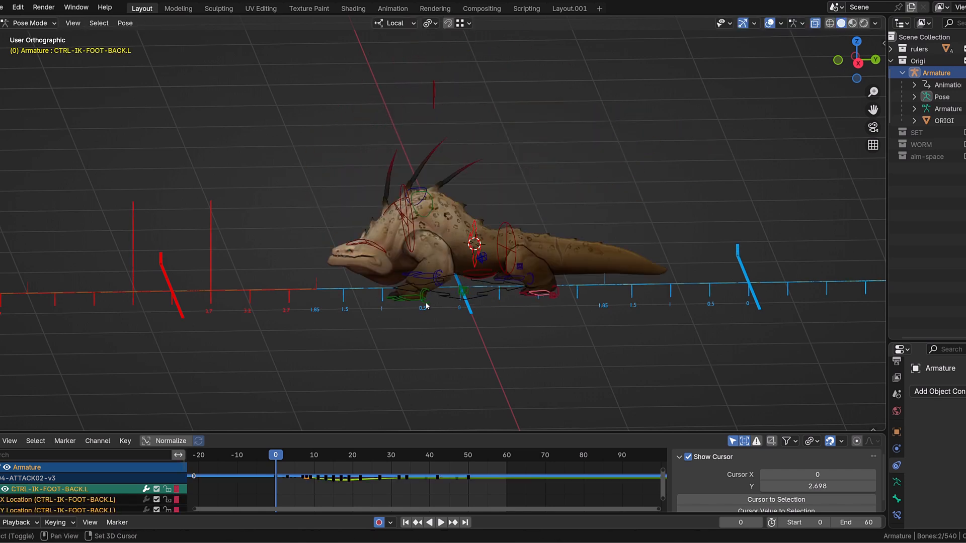
- Select the front foot IK controller to review its location keys
left_click(422, 275)
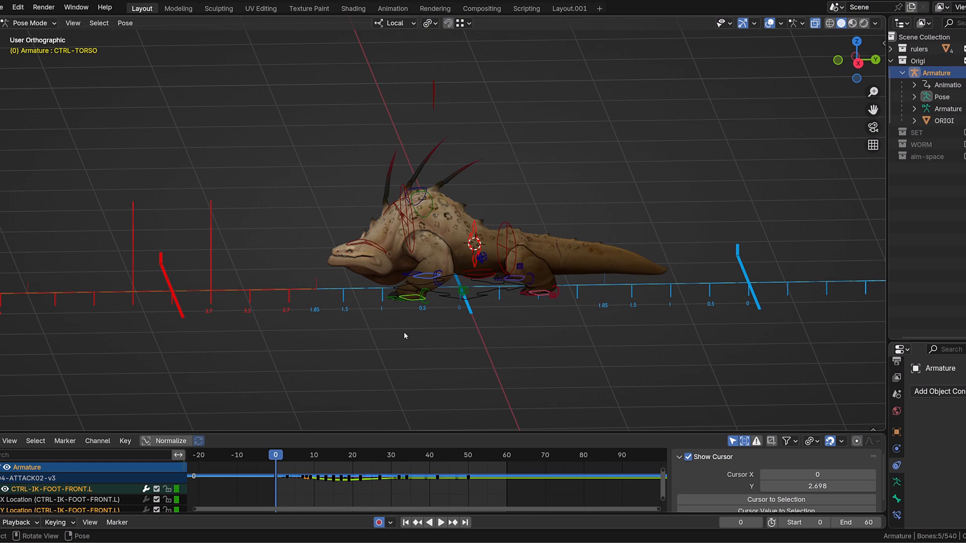
mouse_move(490, 265)
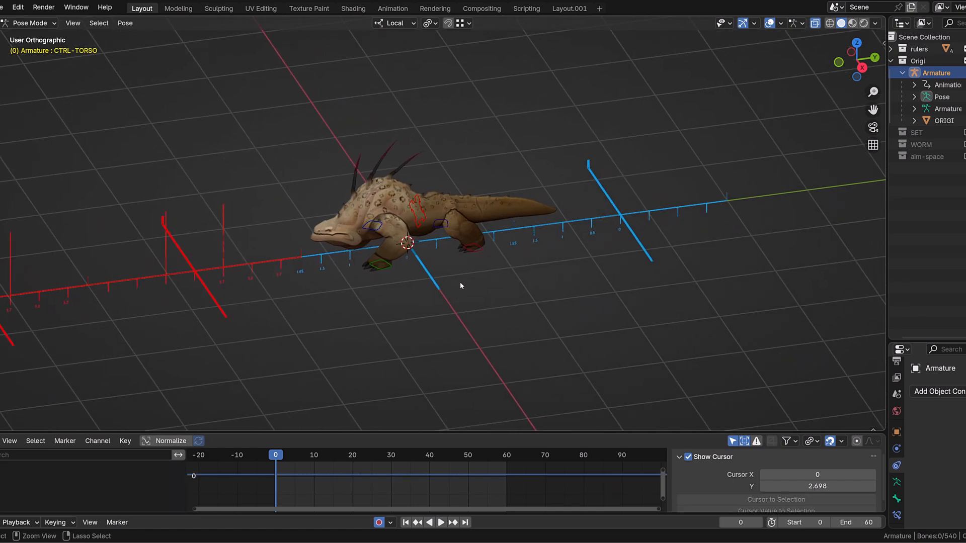
- Add an ico sphere as a reference_legs marker for the creature's feet
left_click(128, 23)
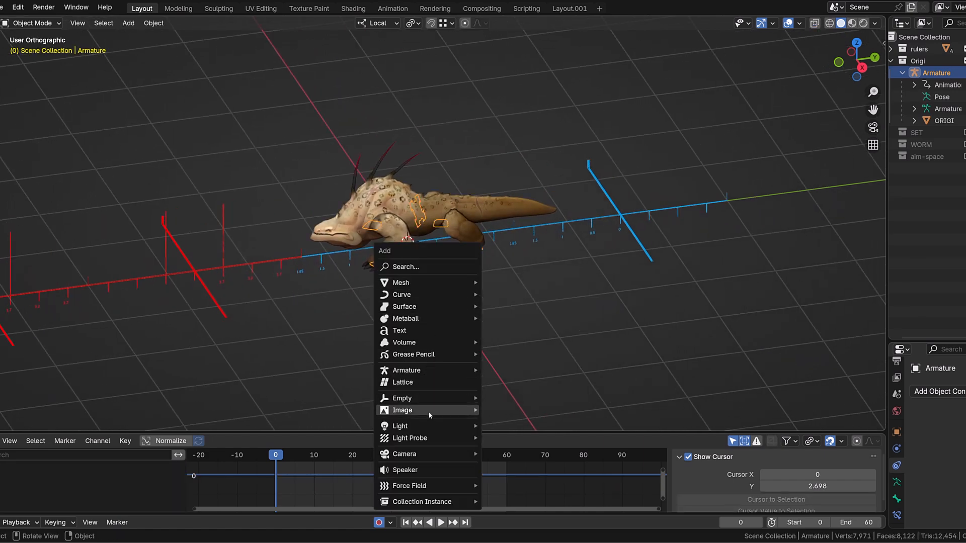
mouse_move(402, 397)
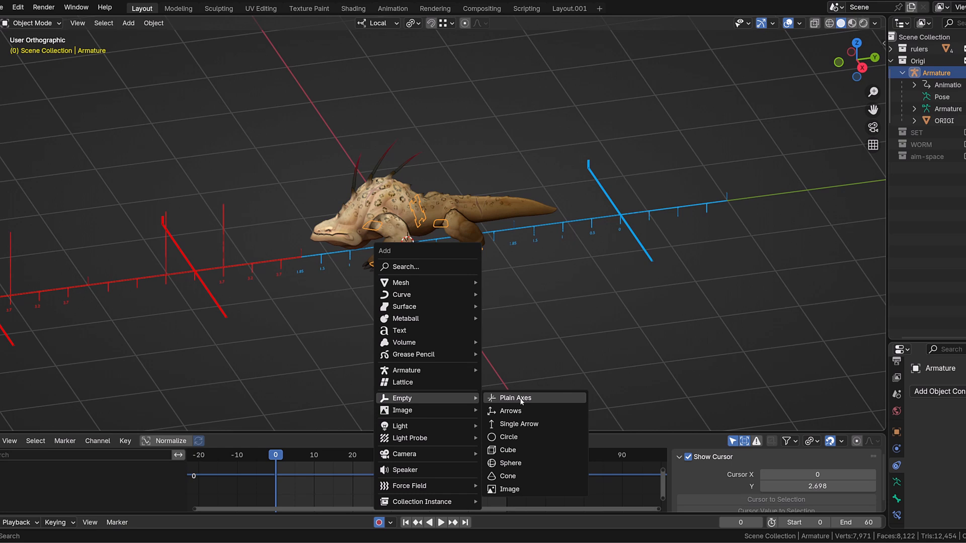
mouse_move(406, 319)
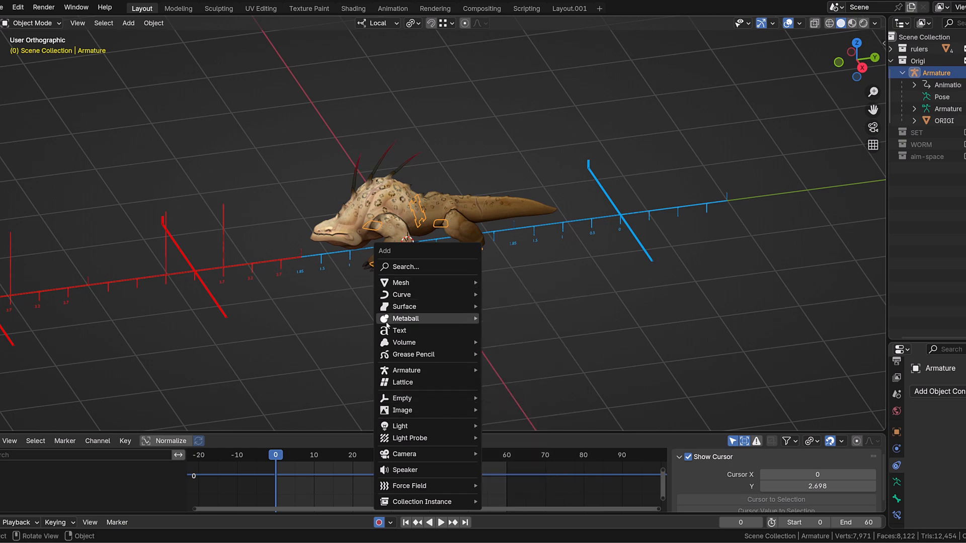
mouse_move(400, 282)
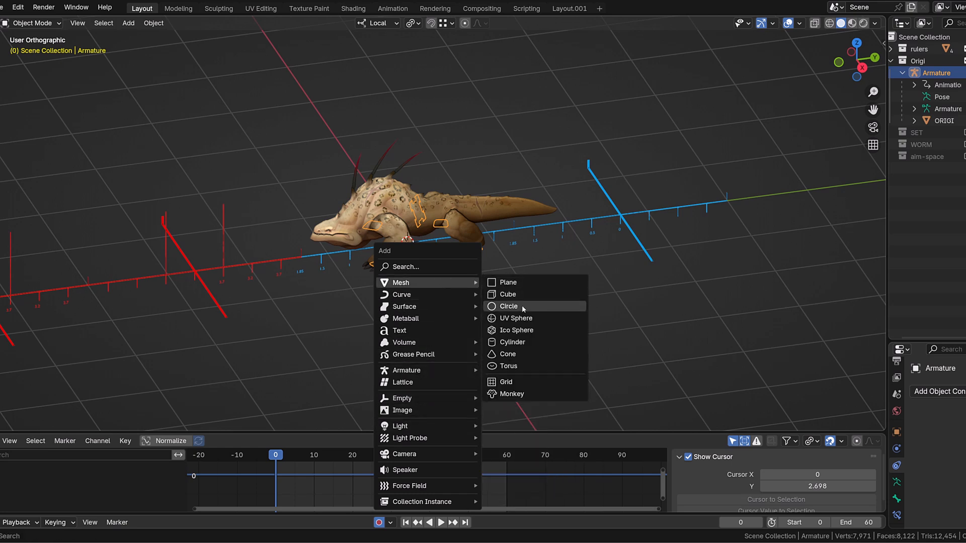
mouse_move(516, 329)
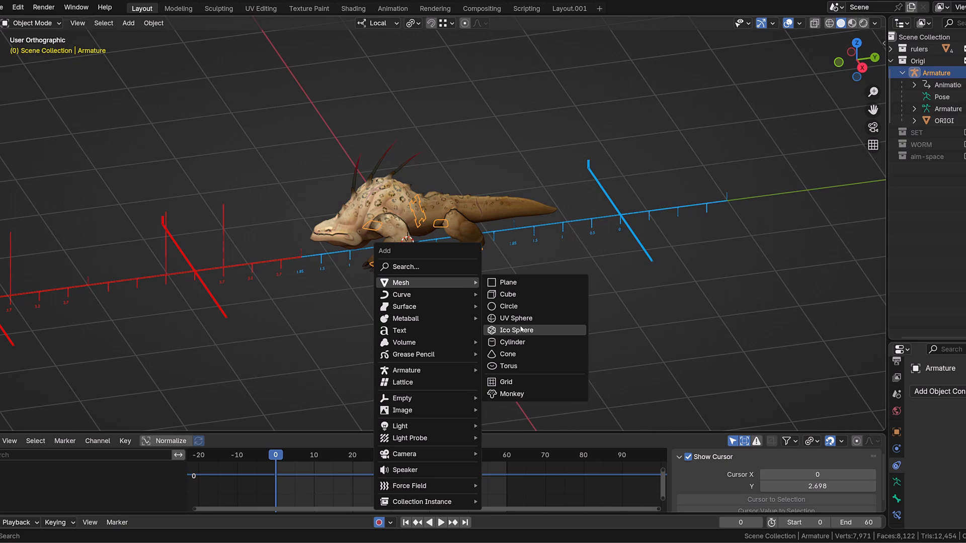
left_click(515, 318)
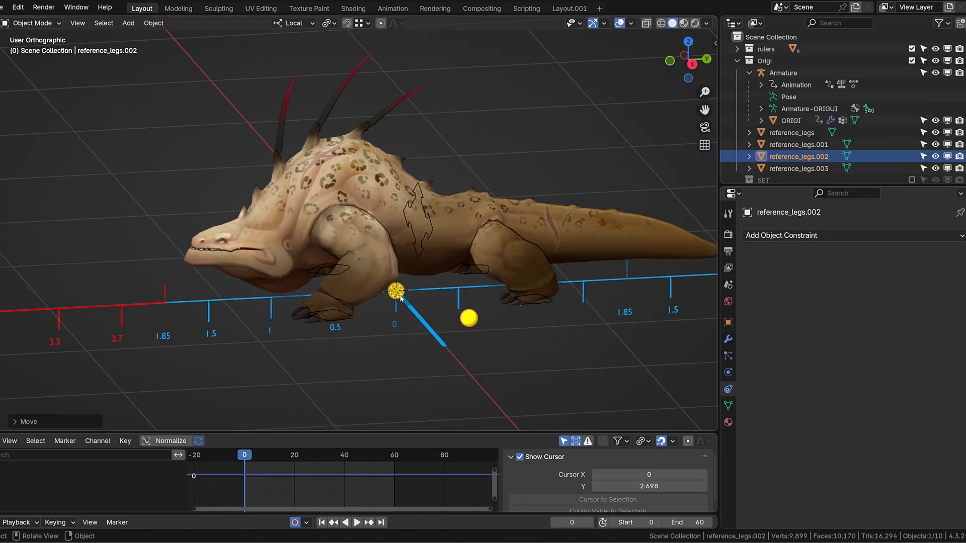
- Give reference_legs.003 a Copy Transforms constraint targeting the Armature
left_click(799, 144)
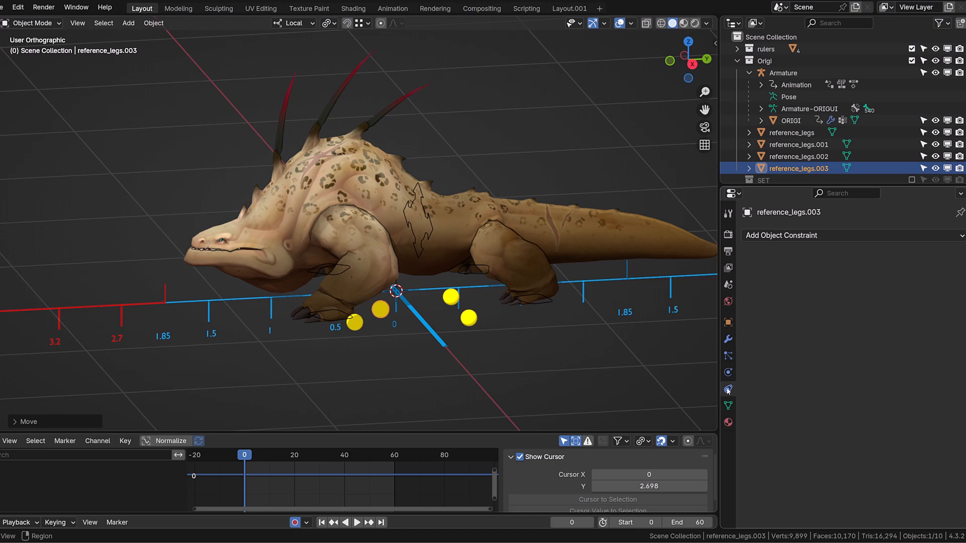
left_click(781, 235)
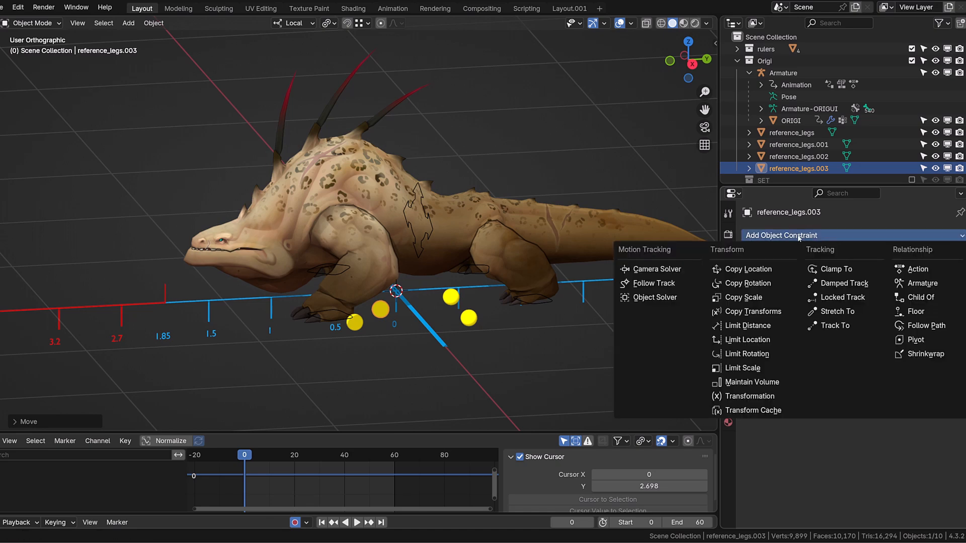
left_click(750, 311)
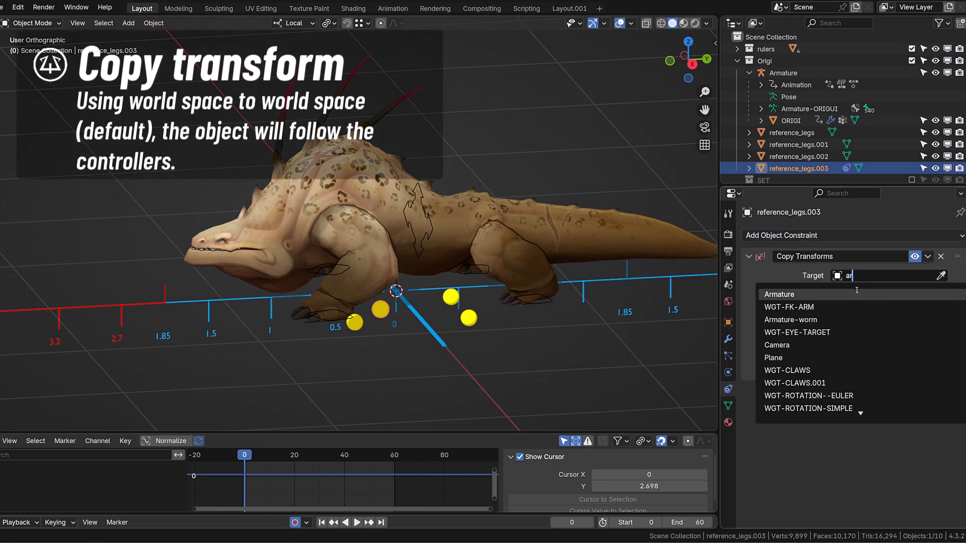
left_click(779, 294)
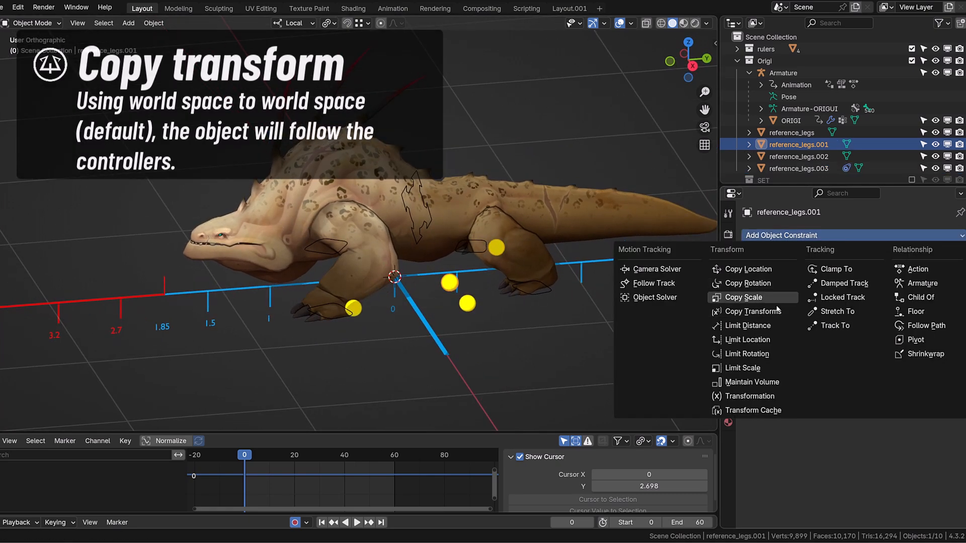
- Give reference_legs.001 a Copy Transforms constraint targeting the Armature's front foot controller
left_click(749, 311)
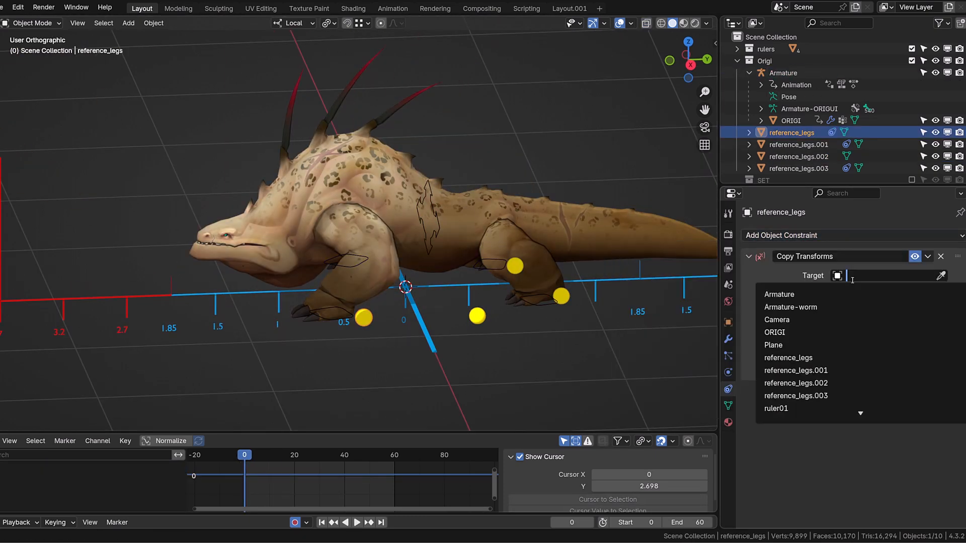
left_click(778, 293)
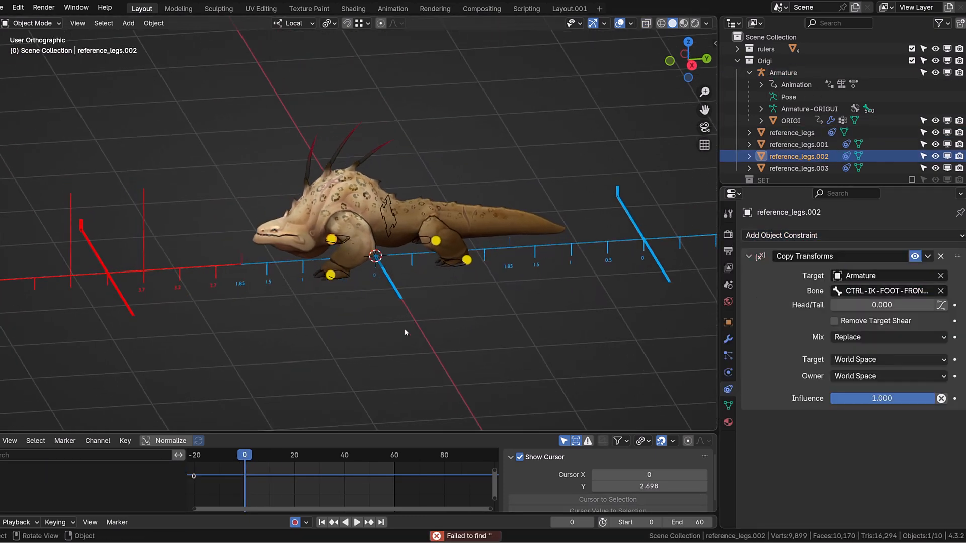
left_click(356, 521)
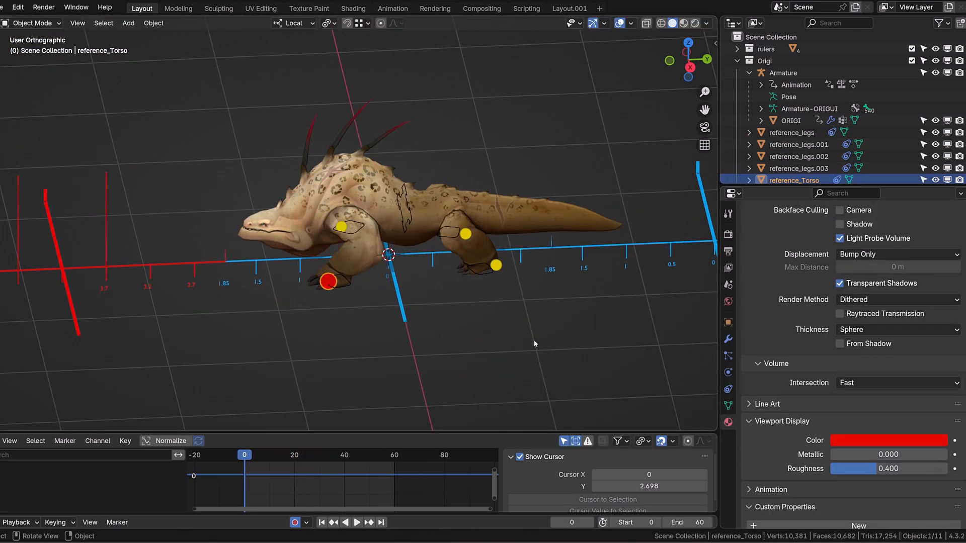
- Play the animation to confirm the spheres follow, then select all reference spheres
left_click(356, 521)
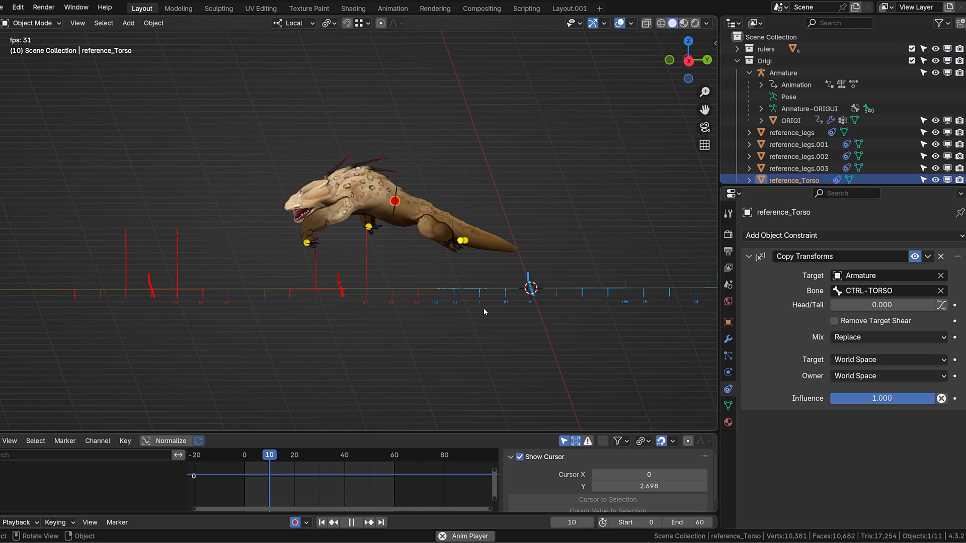
left_click(334, 522)
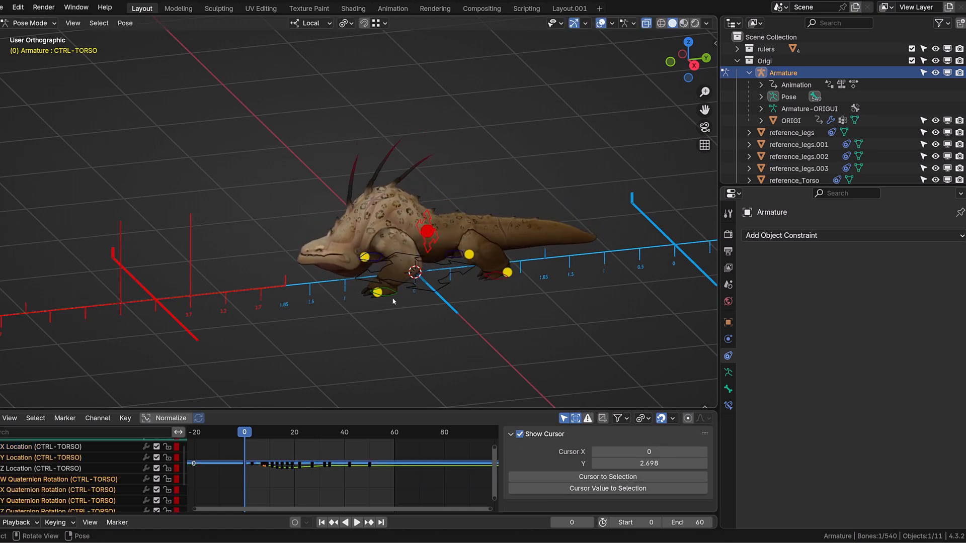
left_click(378, 292)
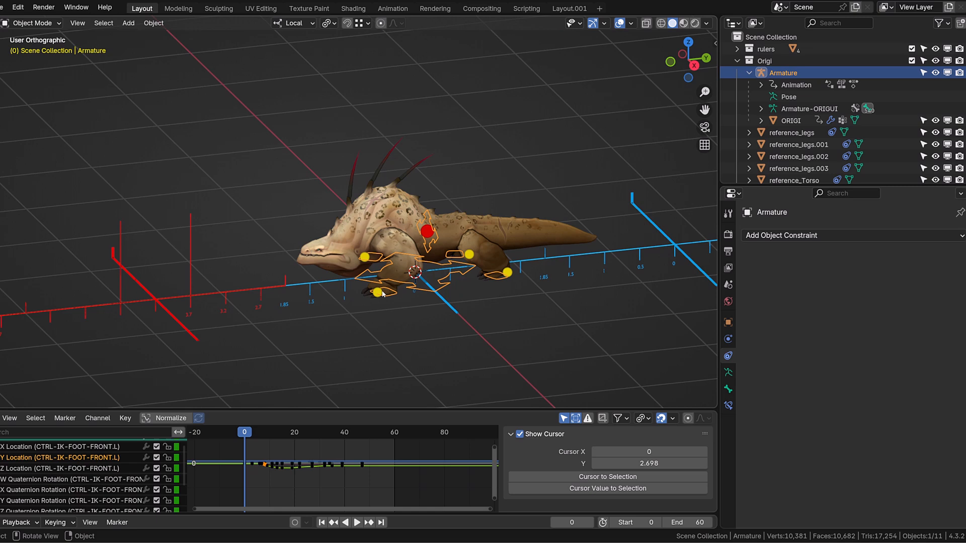
left_click(799, 156)
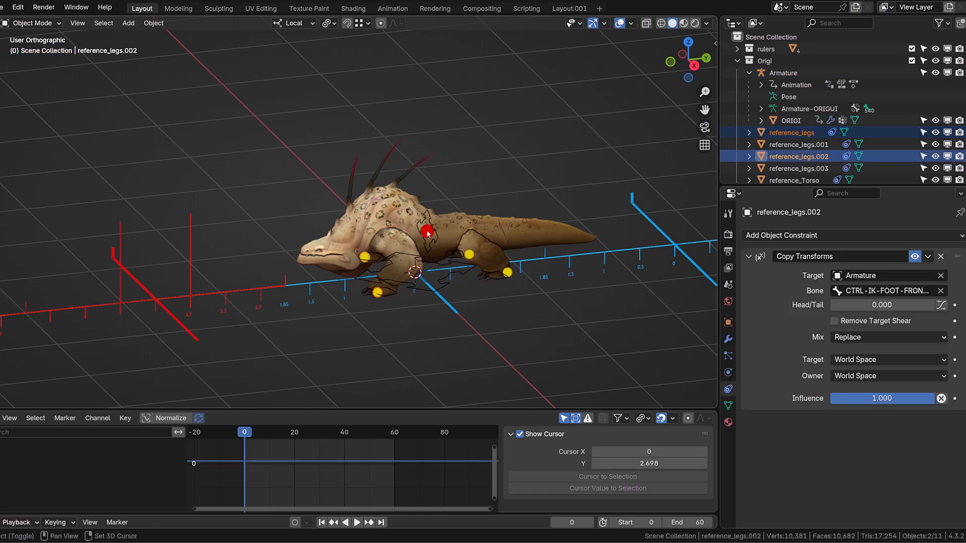
left_click(797, 144)
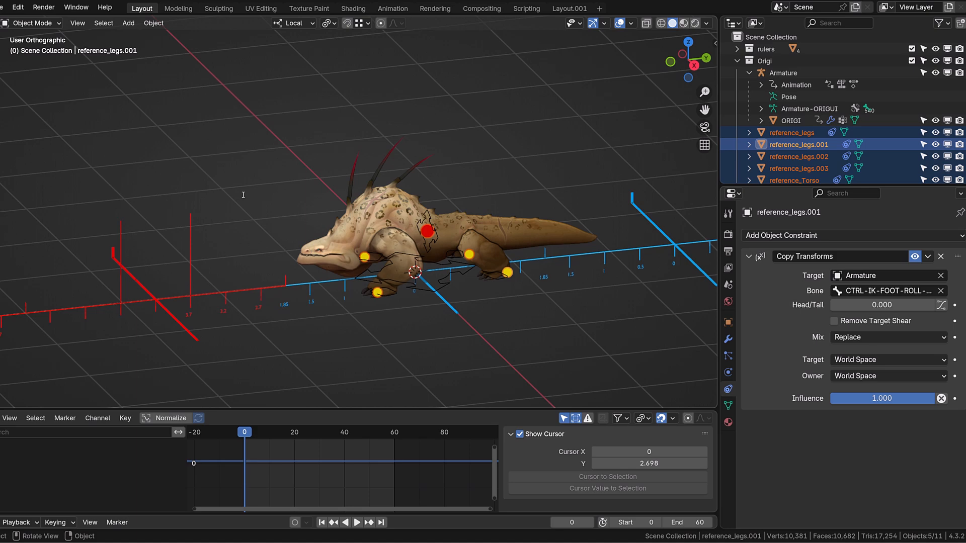
- Bake the reference sphere's motion with Visual Keying and Clear Constraints enabled
type("bake")
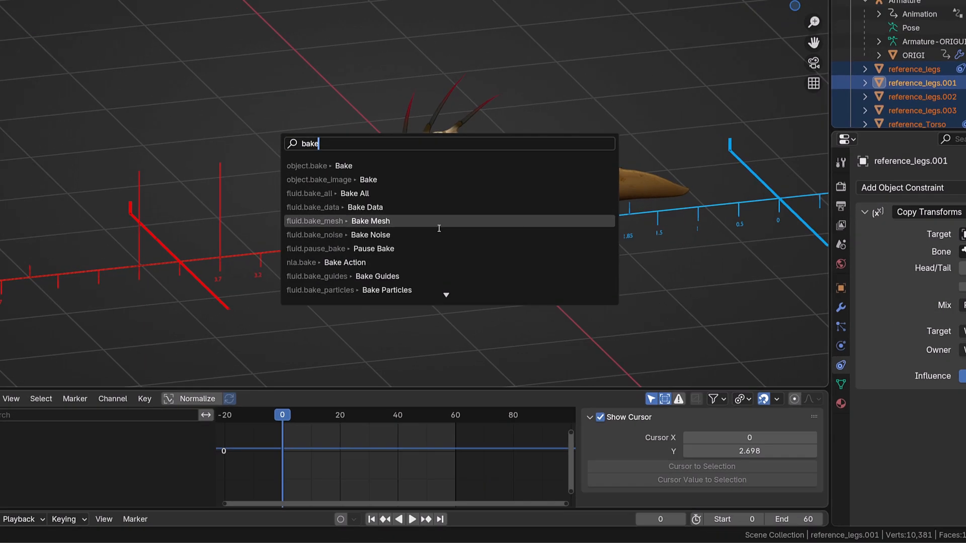
left_click(344, 262)
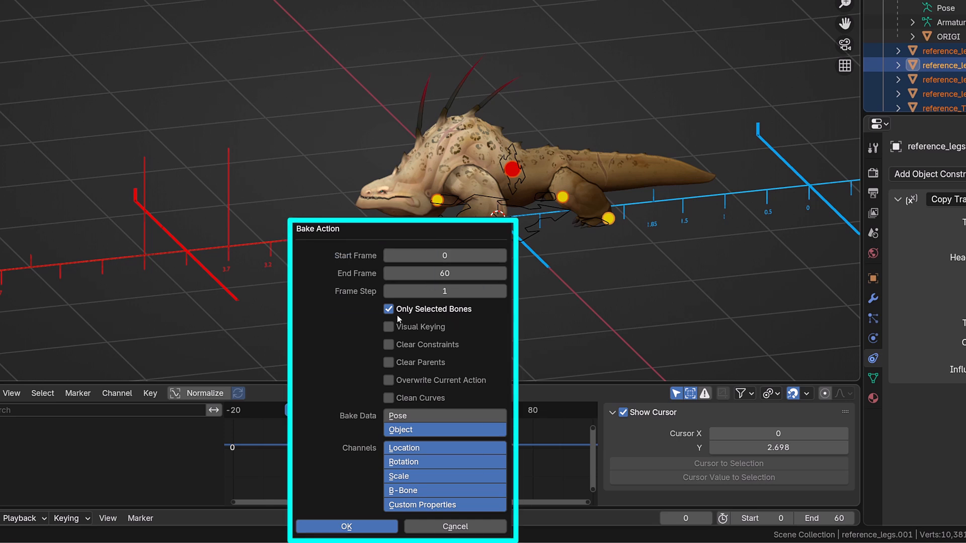
left_click(387, 326)
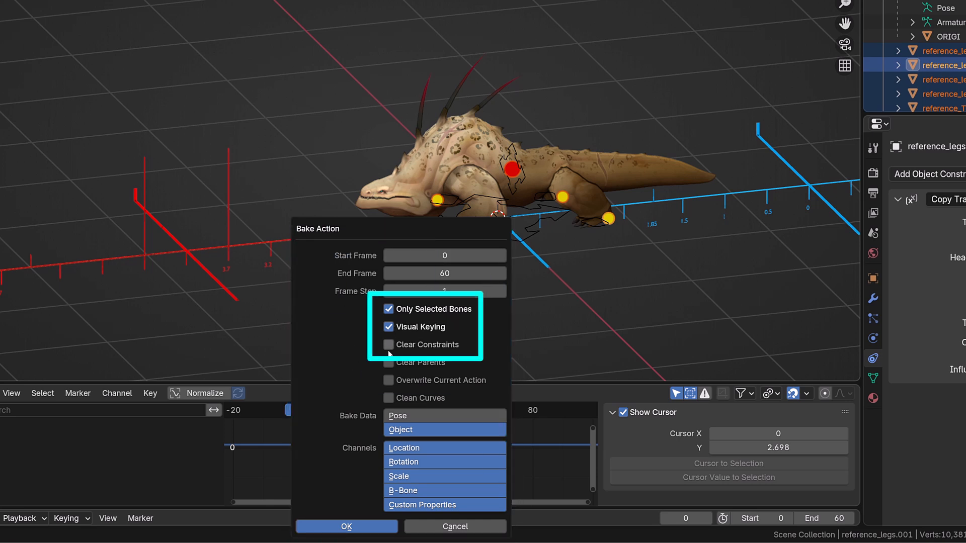
left_click(388, 344)
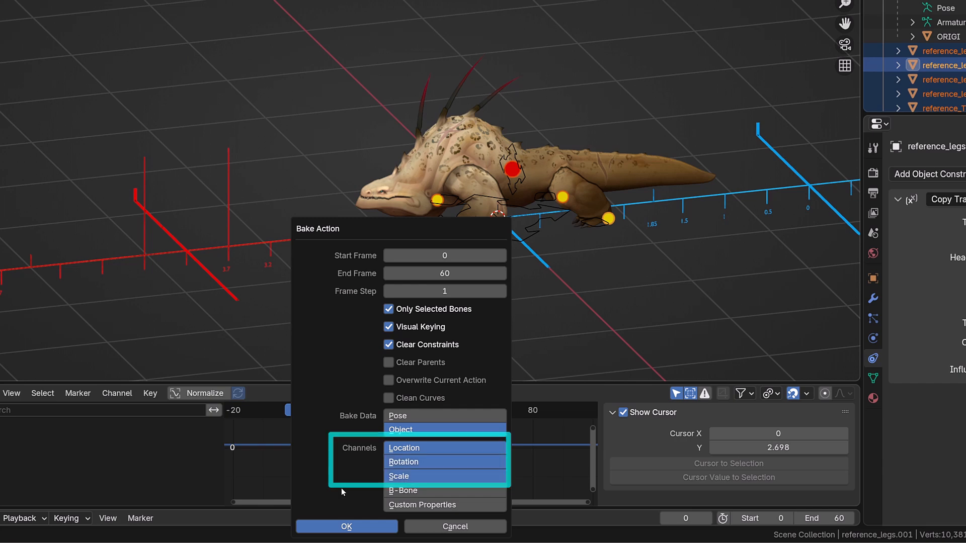
left_click(345, 526)
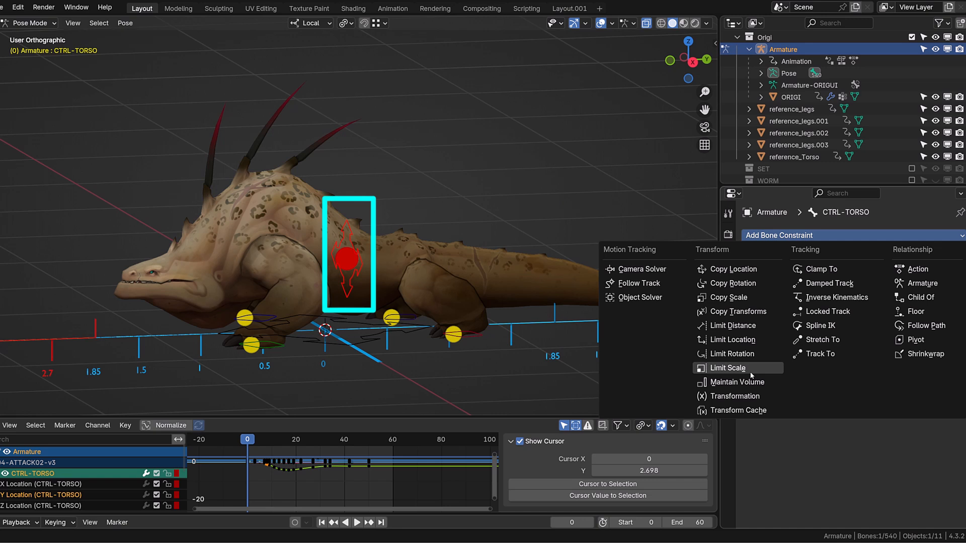
mouse_move(736, 310)
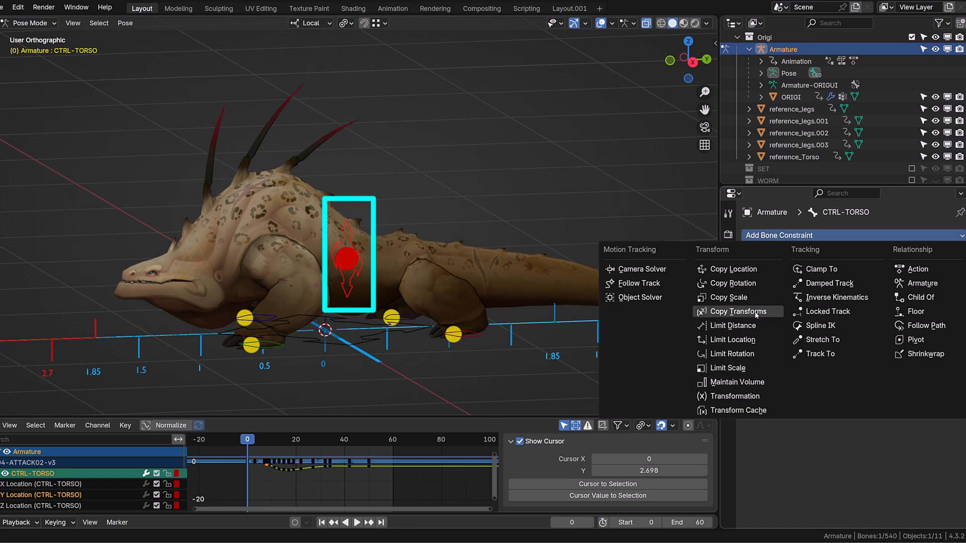
- Add a Copy Transforms constraint to CTRL-TORSO with reference_Torso as target
left_click(734, 311)
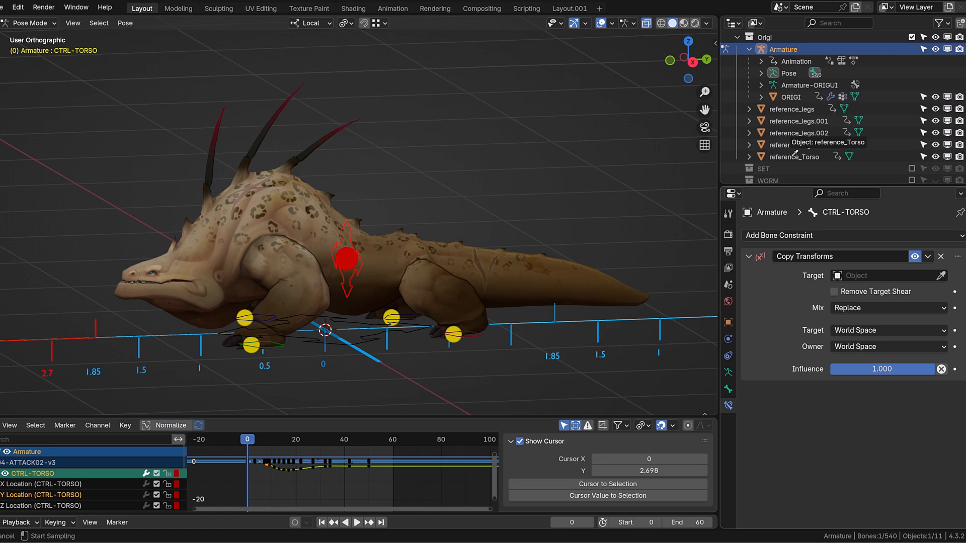
left_click(887, 275)
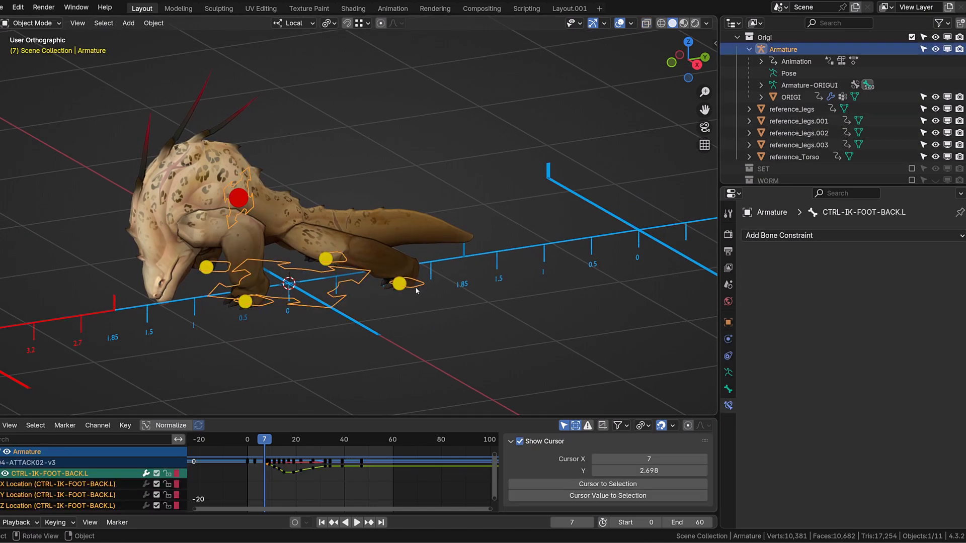
- Add a Copy Transforms bone constraint on CTRL-IK-FOOT-BACK.L targeting reference_legs.002
left_click(779, 234)
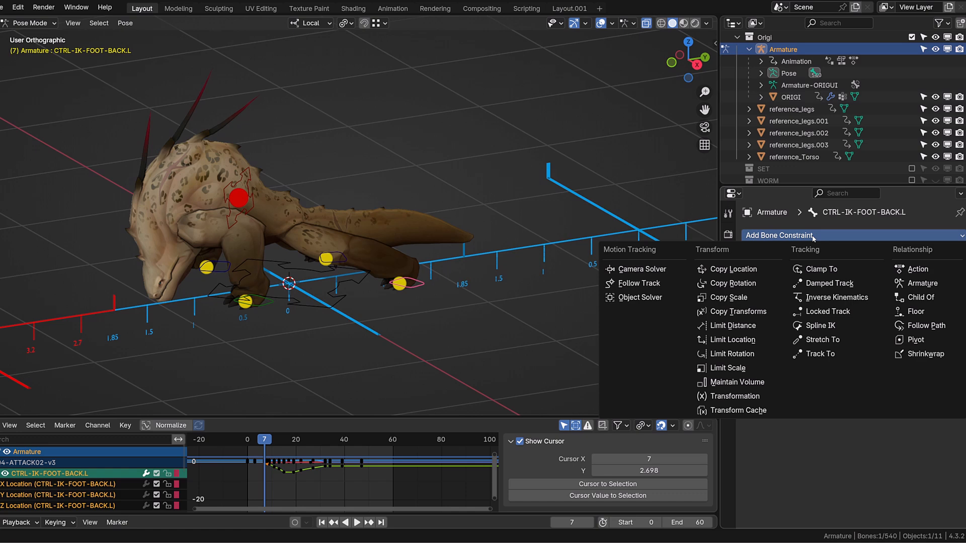
mouse_move(726, 367)
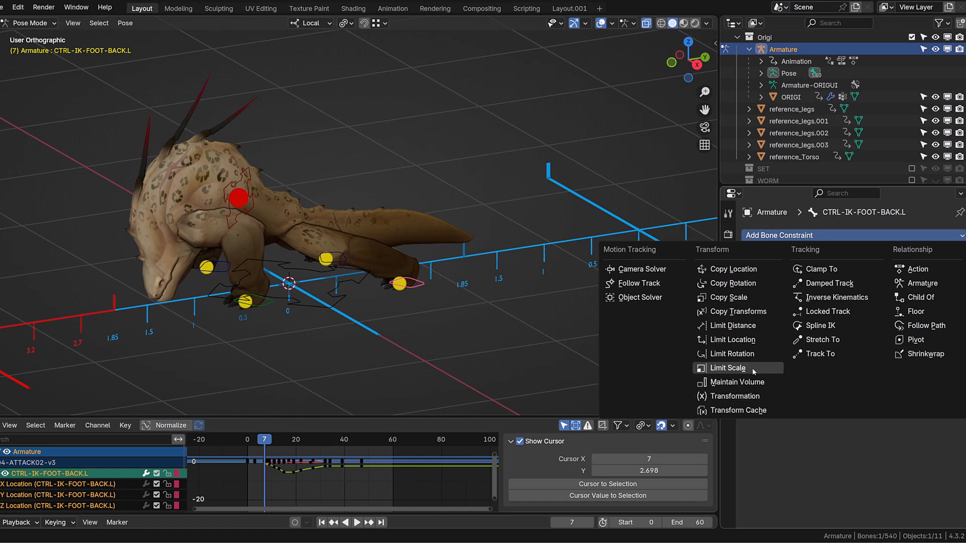
left_click(738, 311)
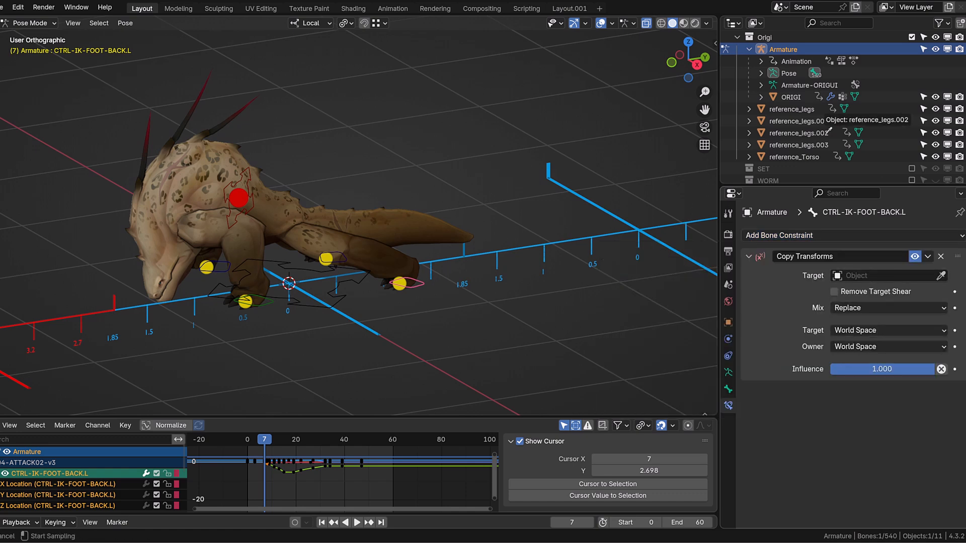
left_click(788, 235)
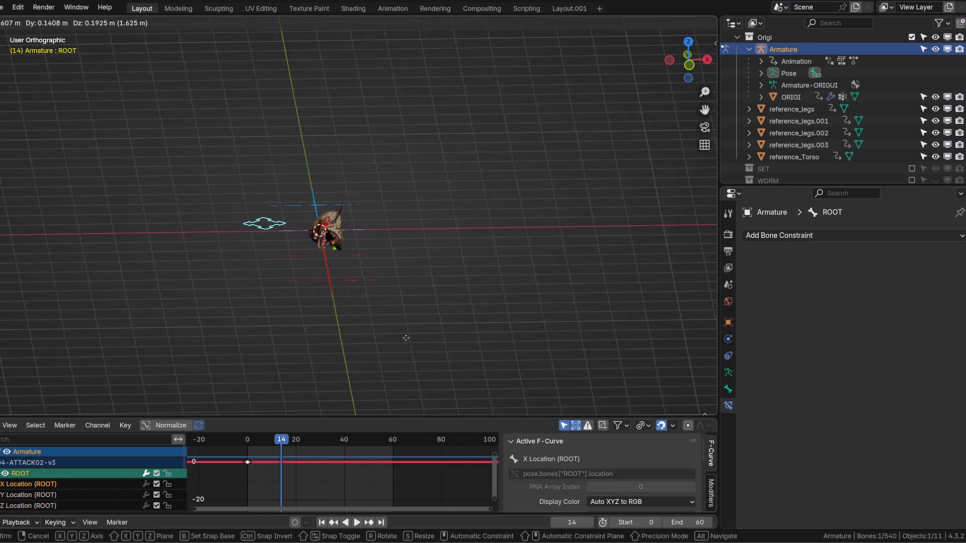
- Select the ROOT bone widget and return the timeline to frame 0
left_click(356, 522)
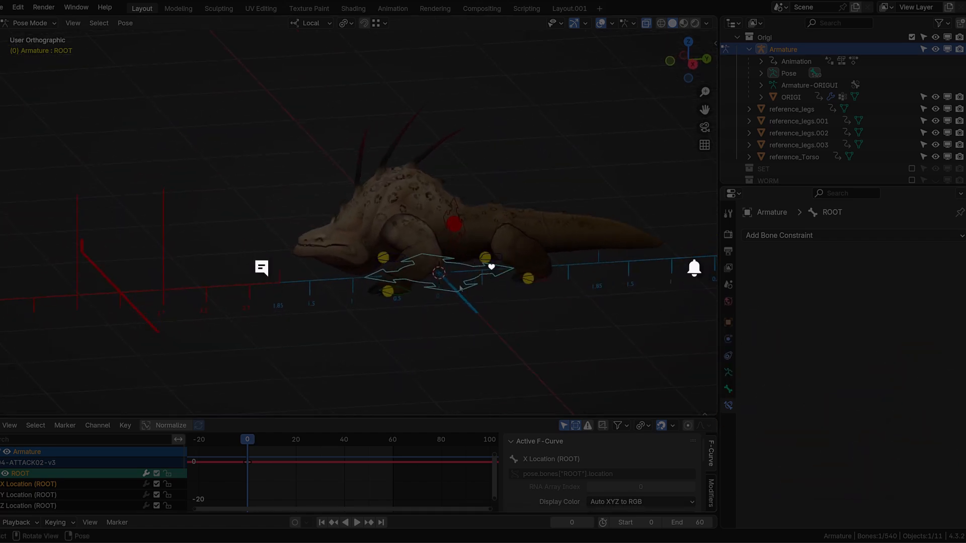
left_click(778, 235)
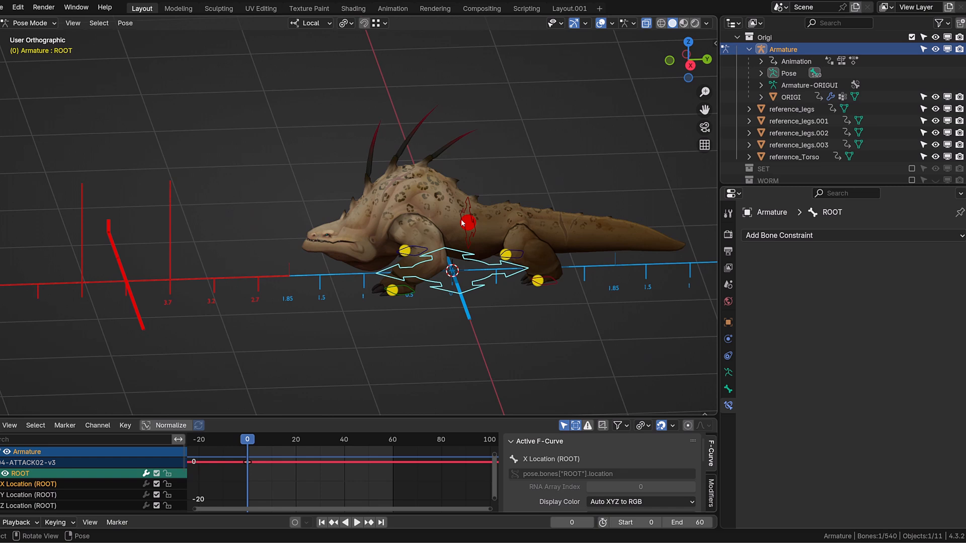
left_click(779, 235)
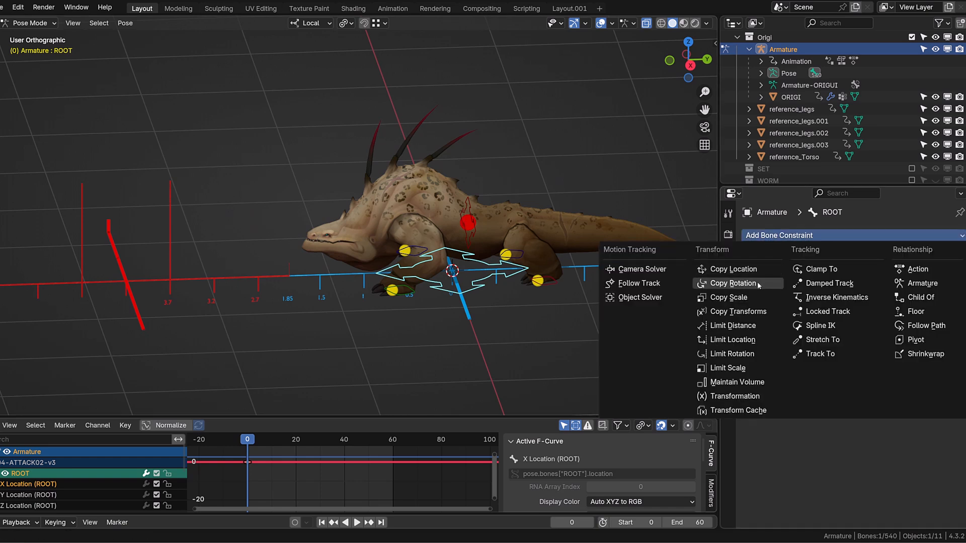
mouse_move(733, 269)
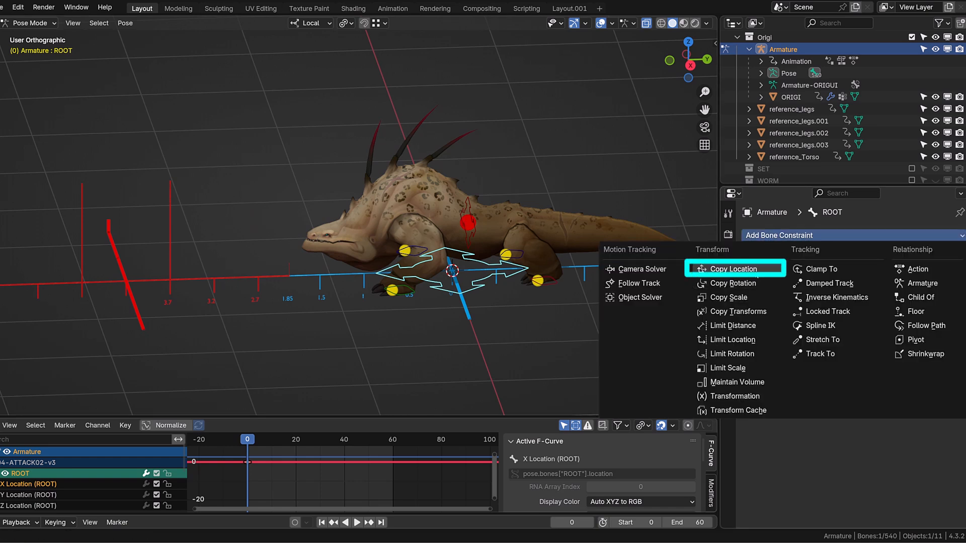
- Add a Copy Location constraint on ROOT targeting reference_Torso, with the X axis disabled
left_click(733, 268)
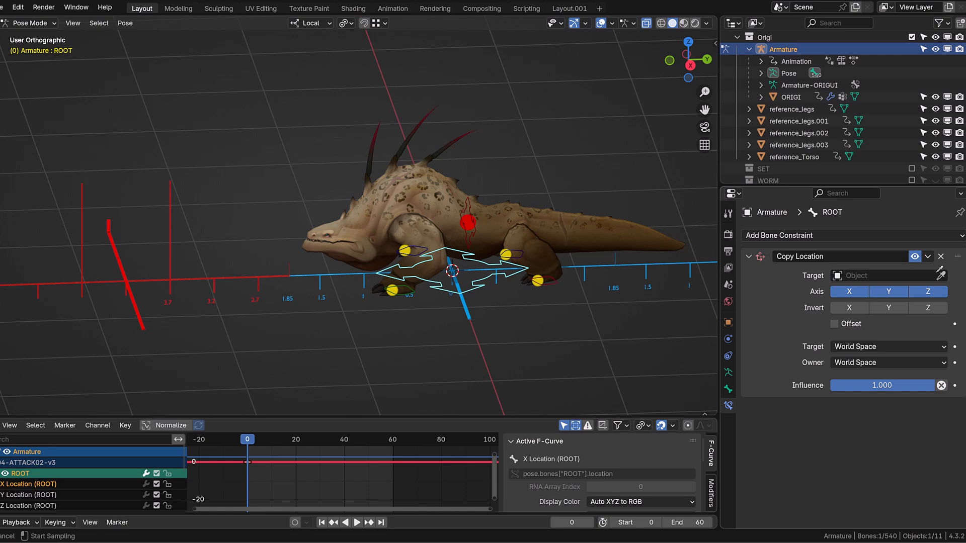
left_click(886, 275)
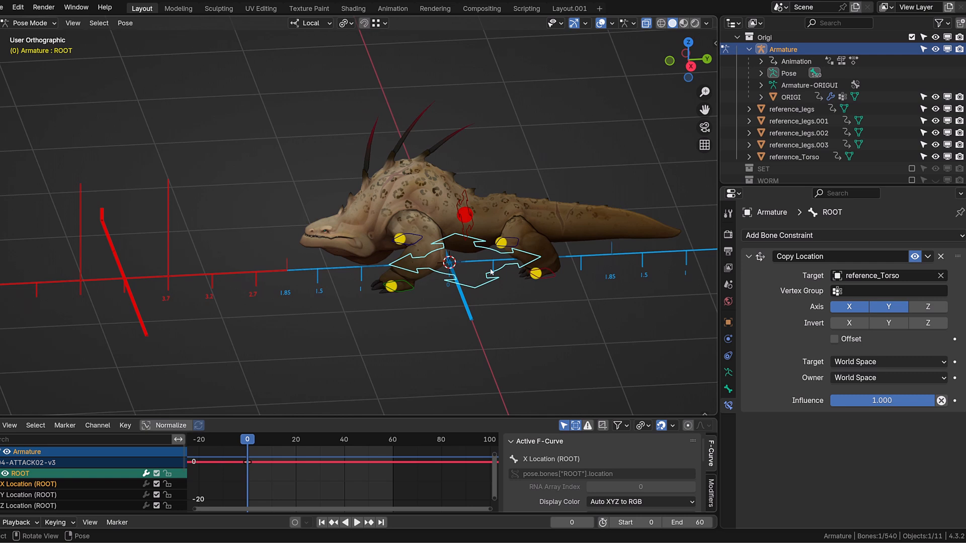
left_click(356, 522)
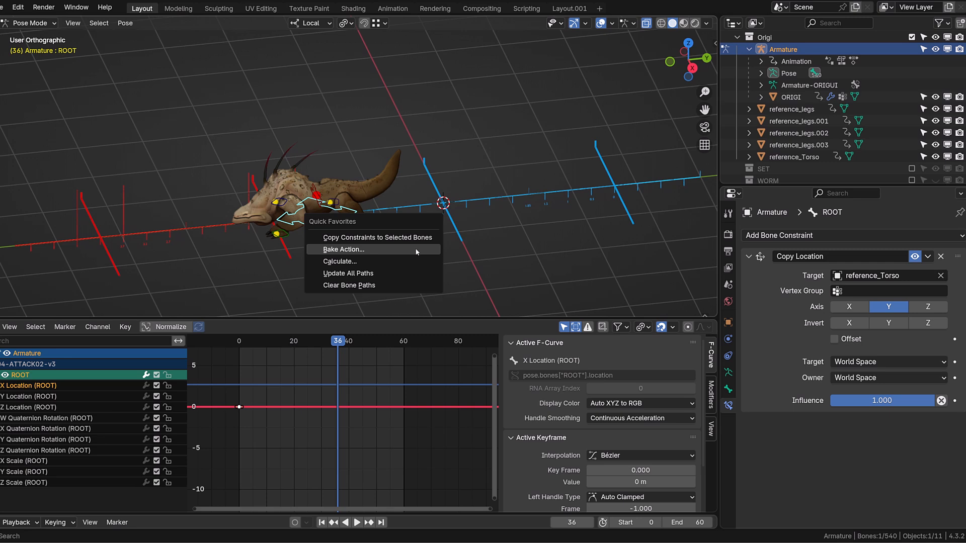
- Bake ROOT's motion with Visual Keying, clearing its constraints and parents, then play it back
left_click(343, 250)
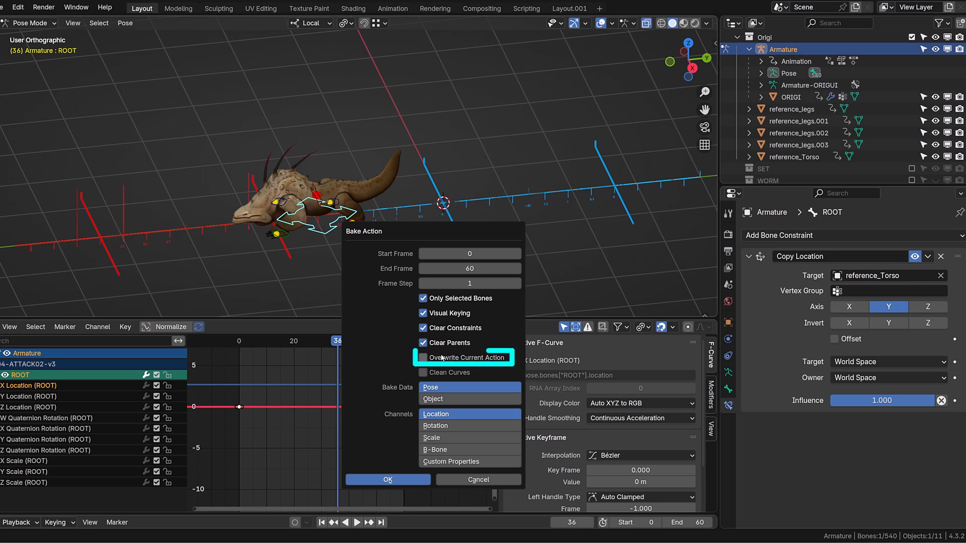
left_click(422, 357)
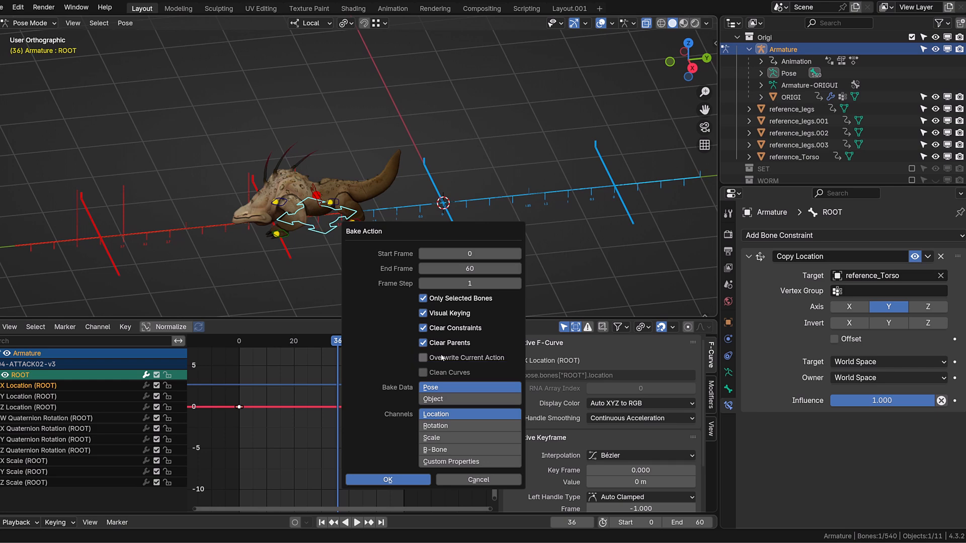
left_click(387, 479)
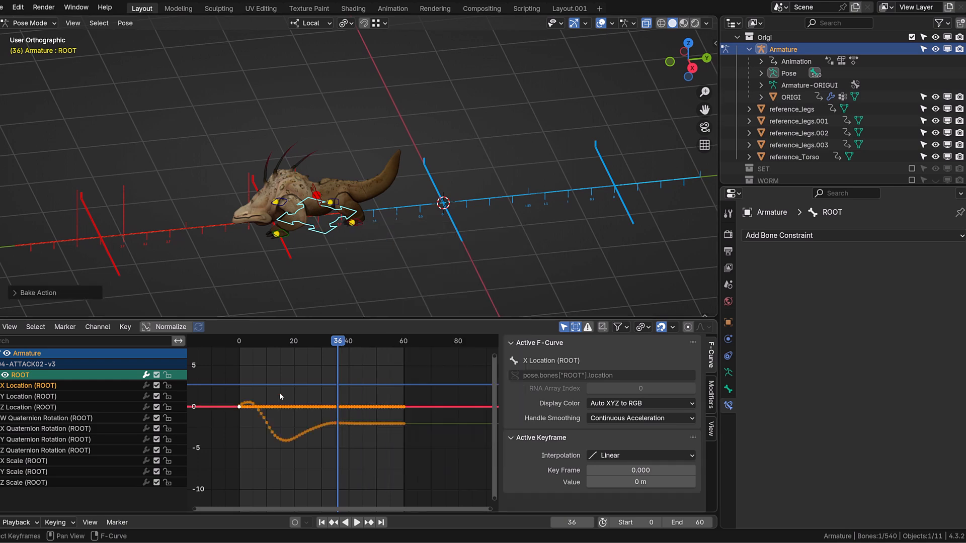
left_click(356, 522)
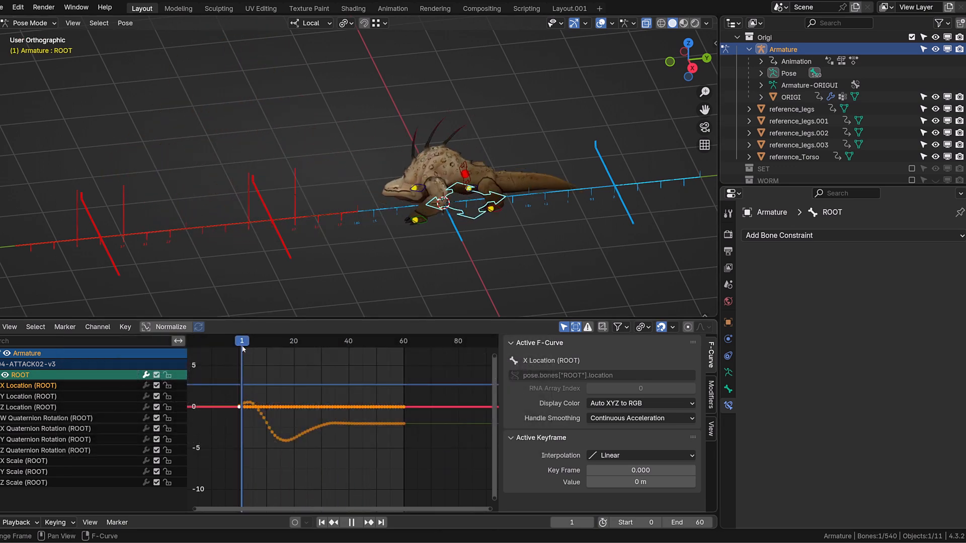
- Delete ROOT's baked Y location keys after frame 35 so the curve levels off
left_click(356, 522)
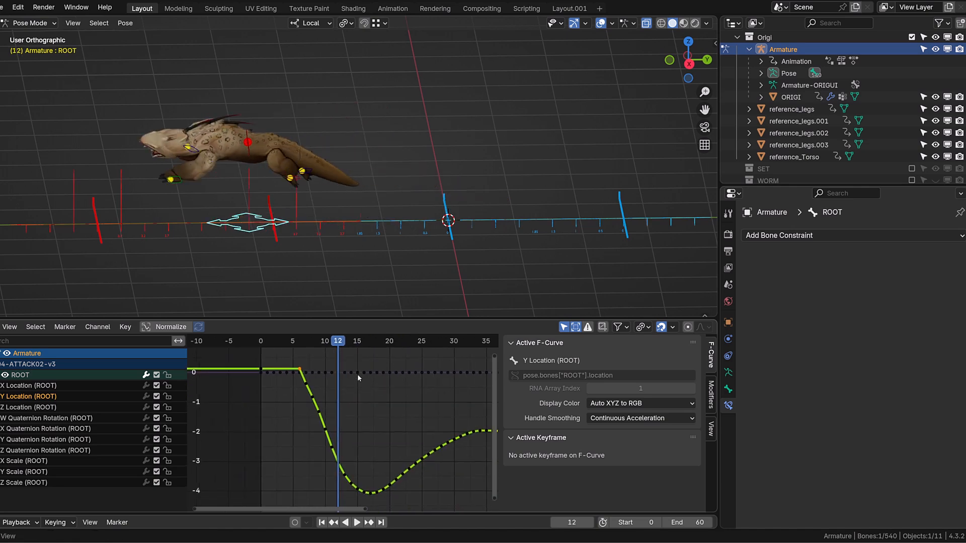
left_click(357, 522)
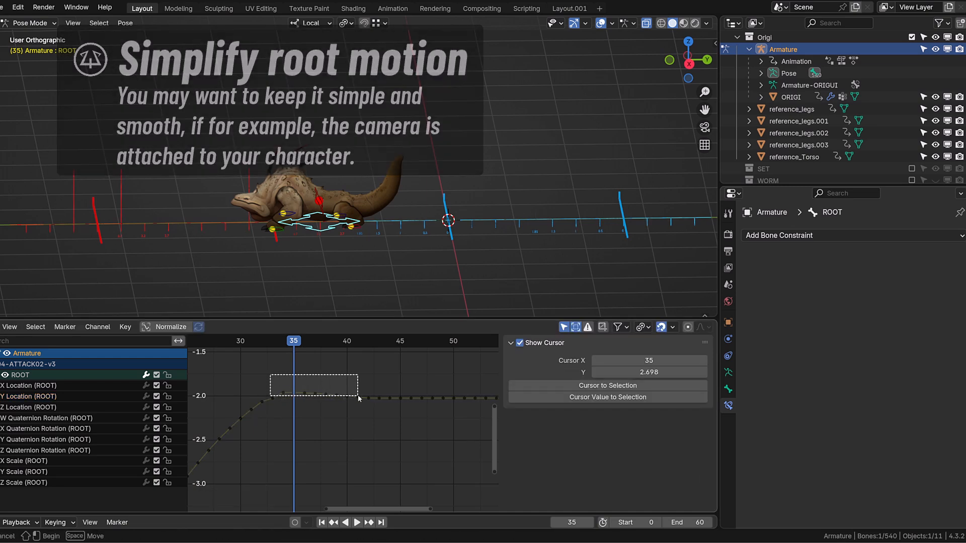
left_click(30, 395)
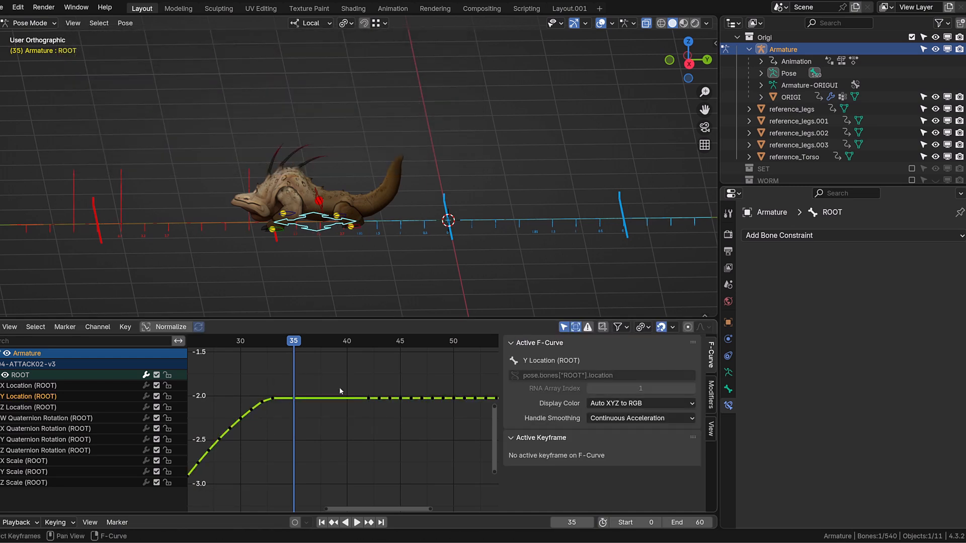
left_click(356, 521)
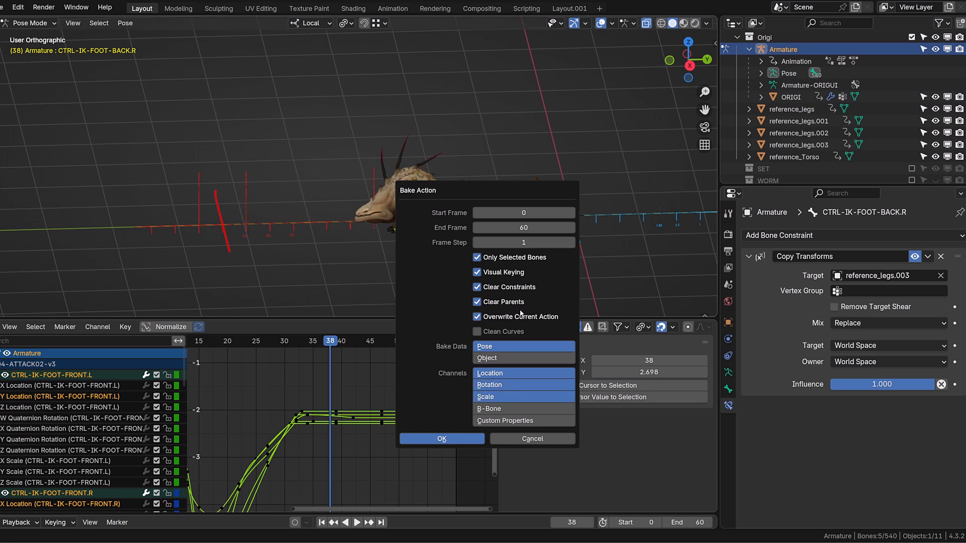
- Bake the foot IK controls with Clear Parents unticked, keeping their parenting
left_click(476, 302)
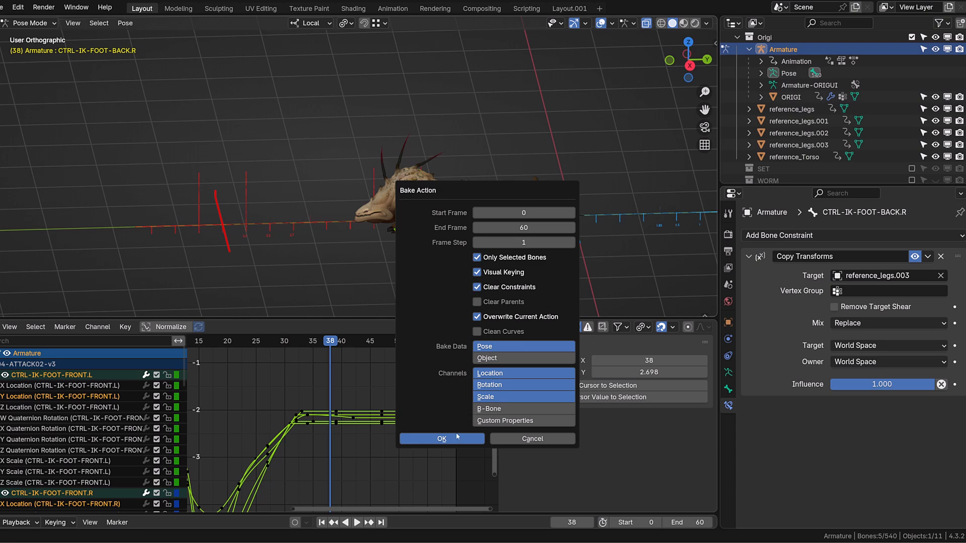
left_click(441, 438)
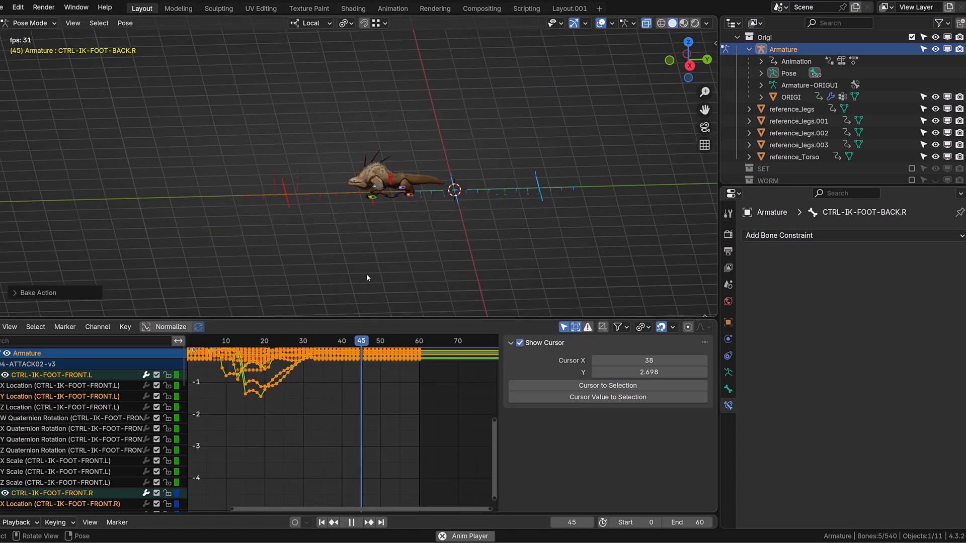